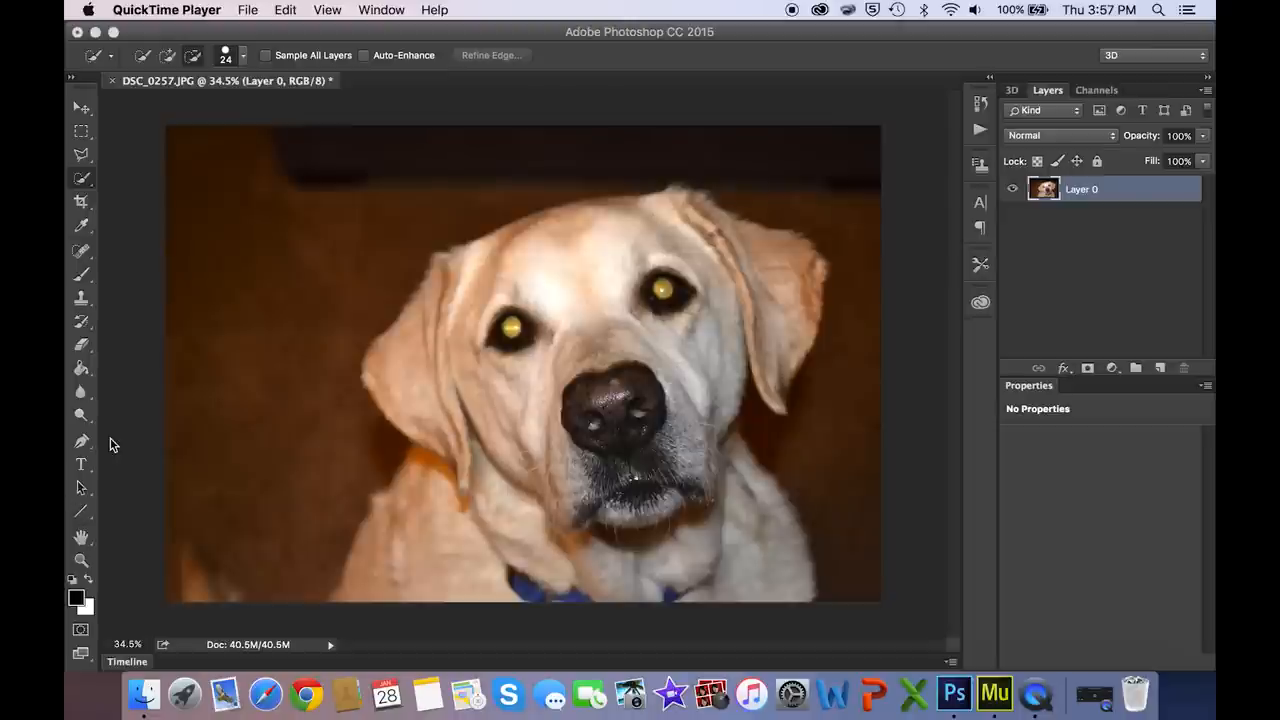
{"action": "mouse_move", "coordinate": [419, 390]}
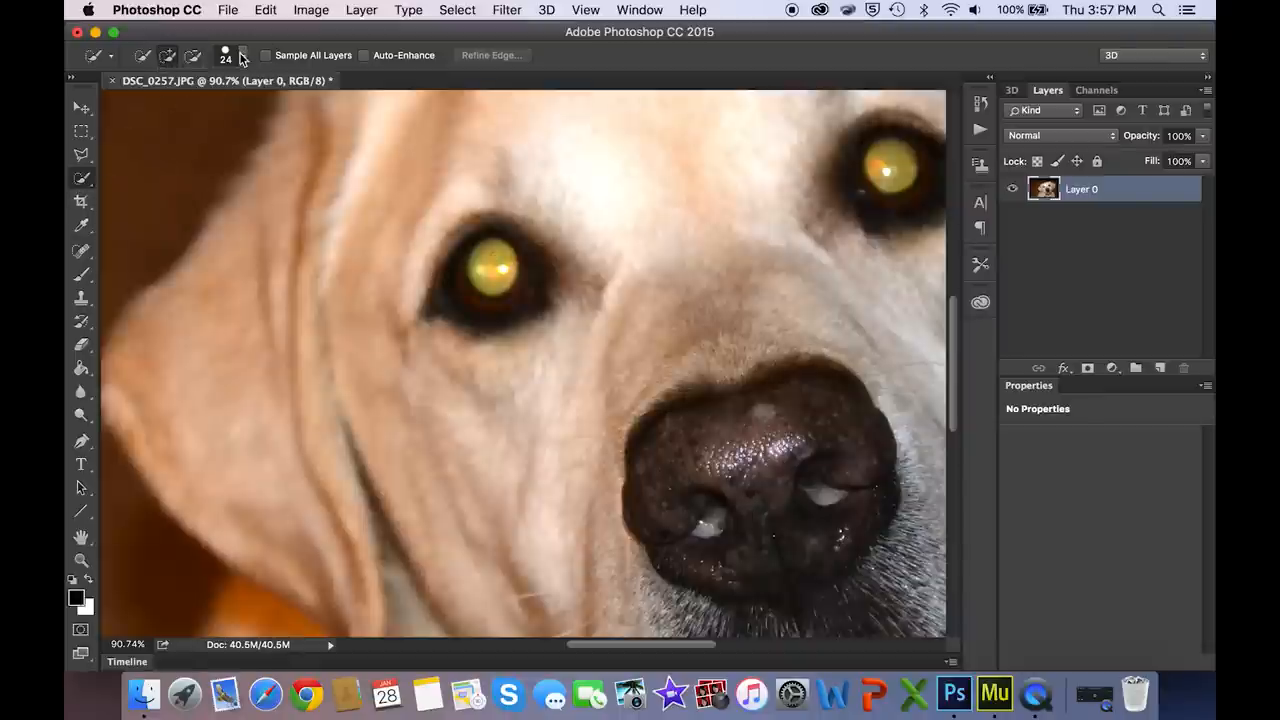
- Select both glowing eye centres and expand the selection by 10 pixels
{"action": "left_click", "coordinate": [243, 55]}
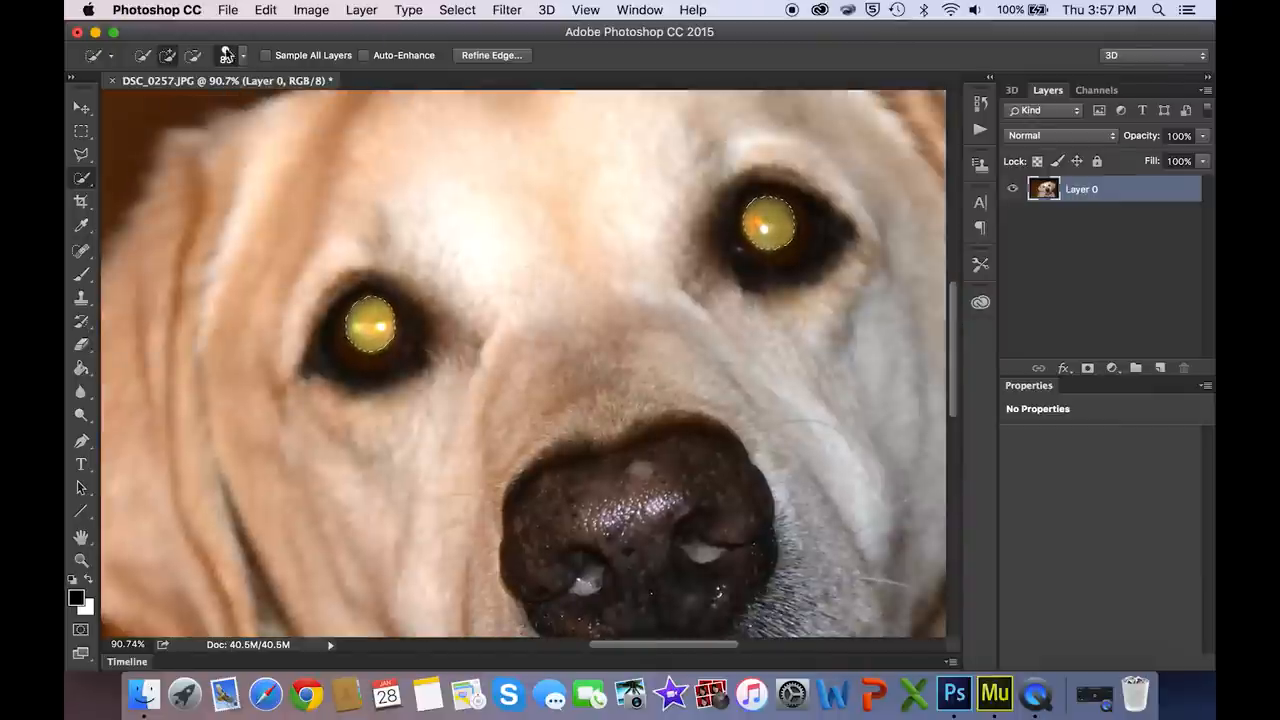
{"action": "left_click", "coordinate": [457, 9]}
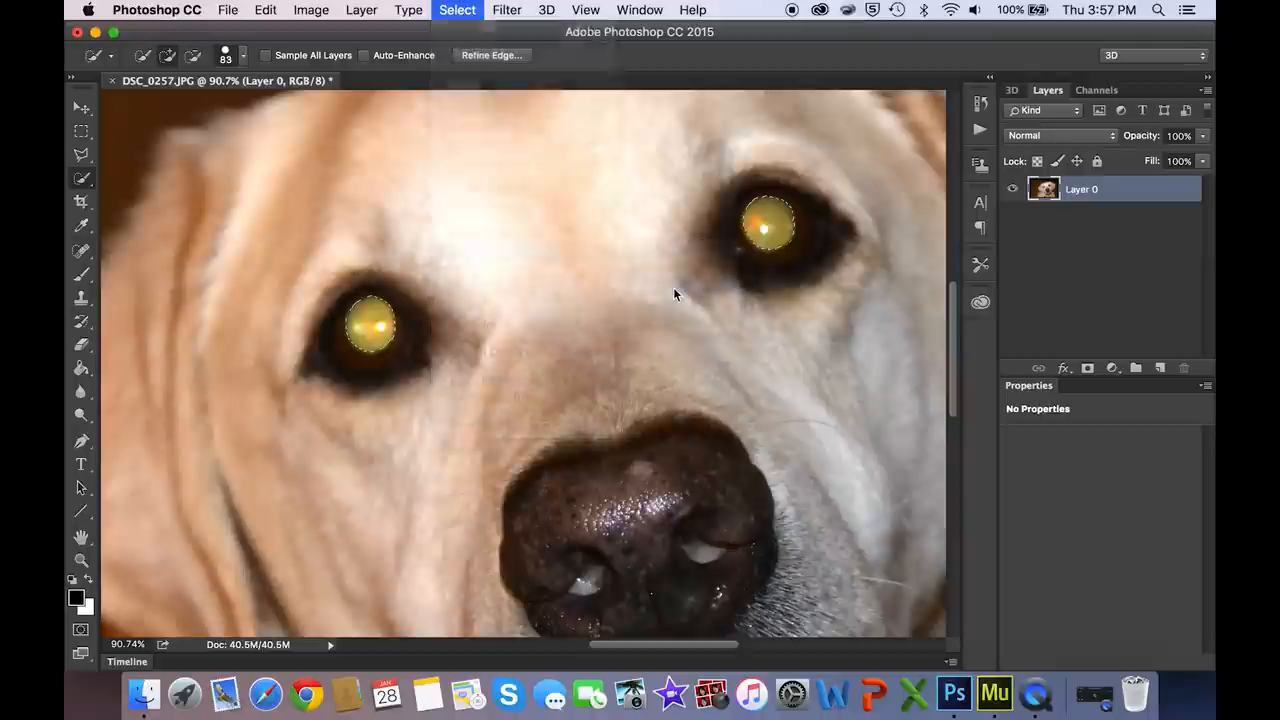
{"action": "left_click", "coordinate": [457, 9]}
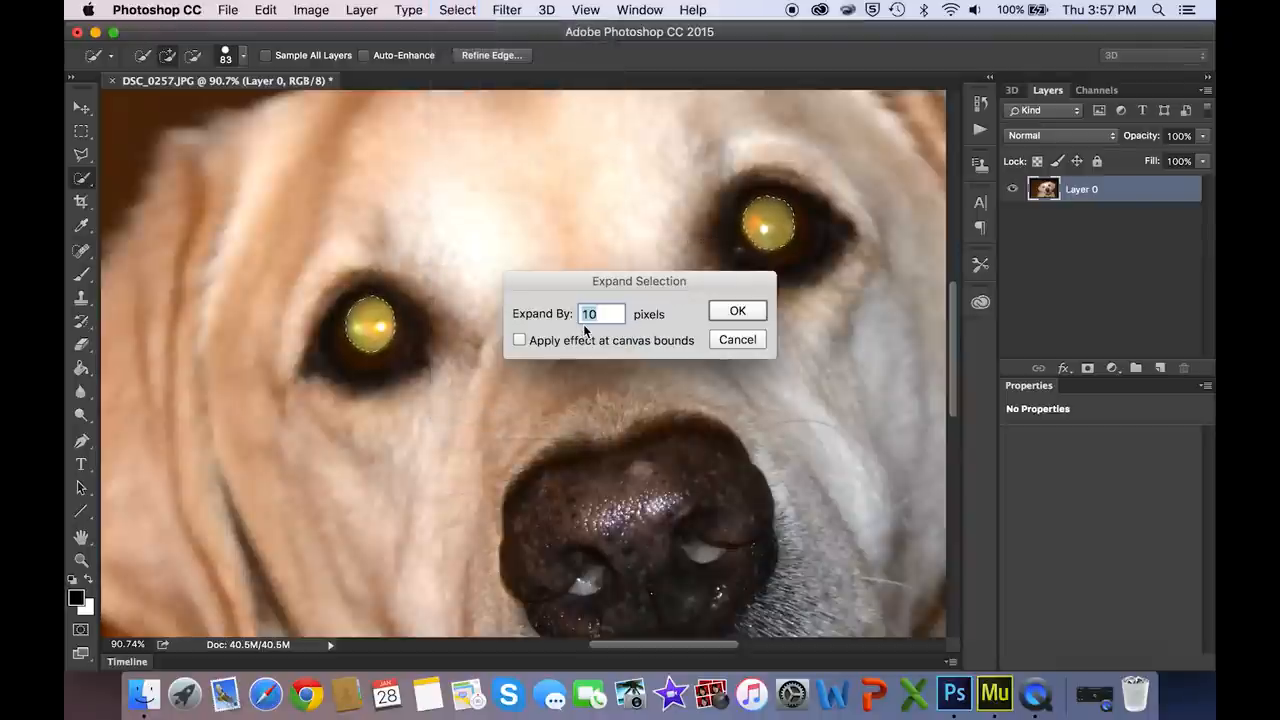
{"action": "left_click", "coordinate": [737, 310]}
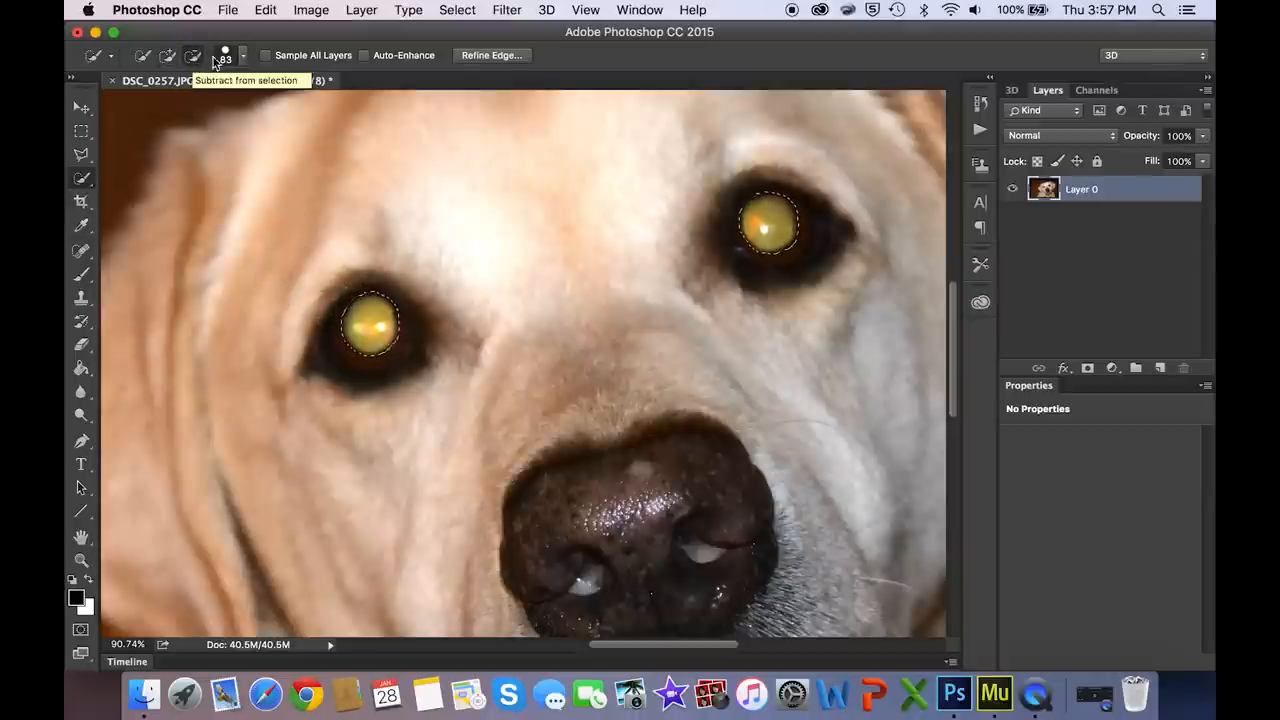
- Subtract stray edge areas from the eye selection with Quick Selection
{"action": "left_click", "coordinate": [225, 55]}
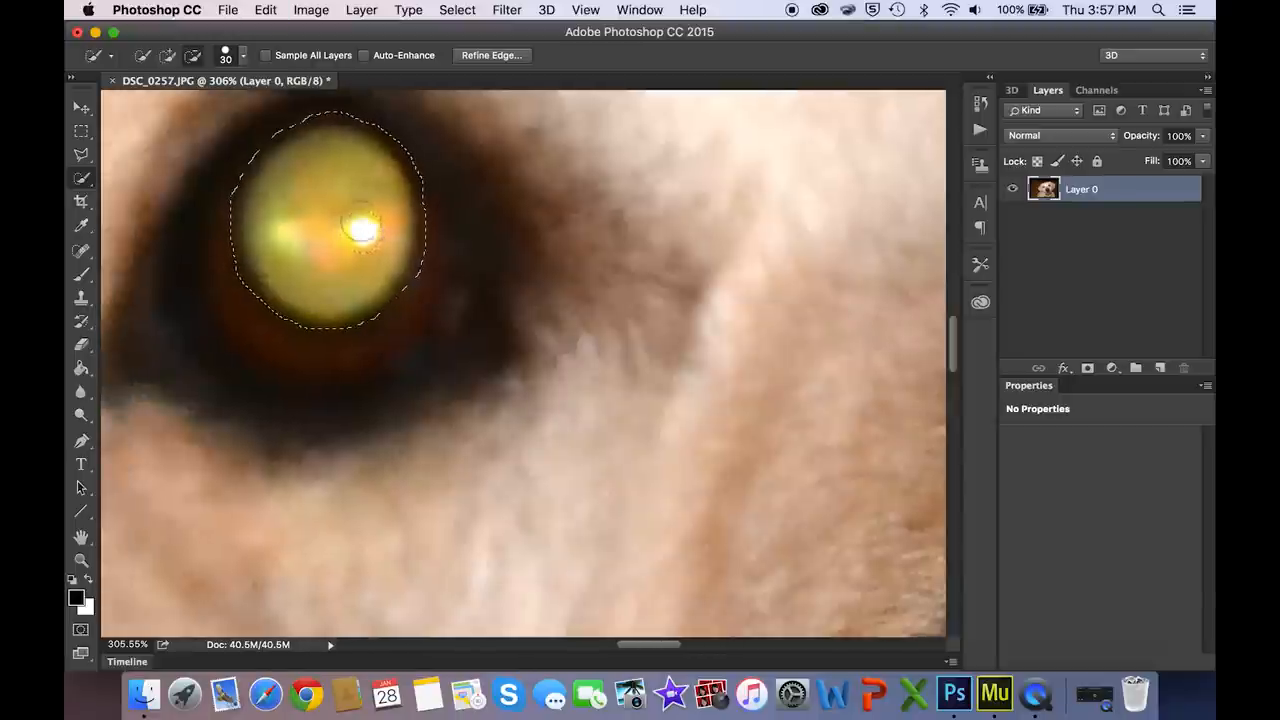
{"action": "left_click", "coordinate": [238, 55]}
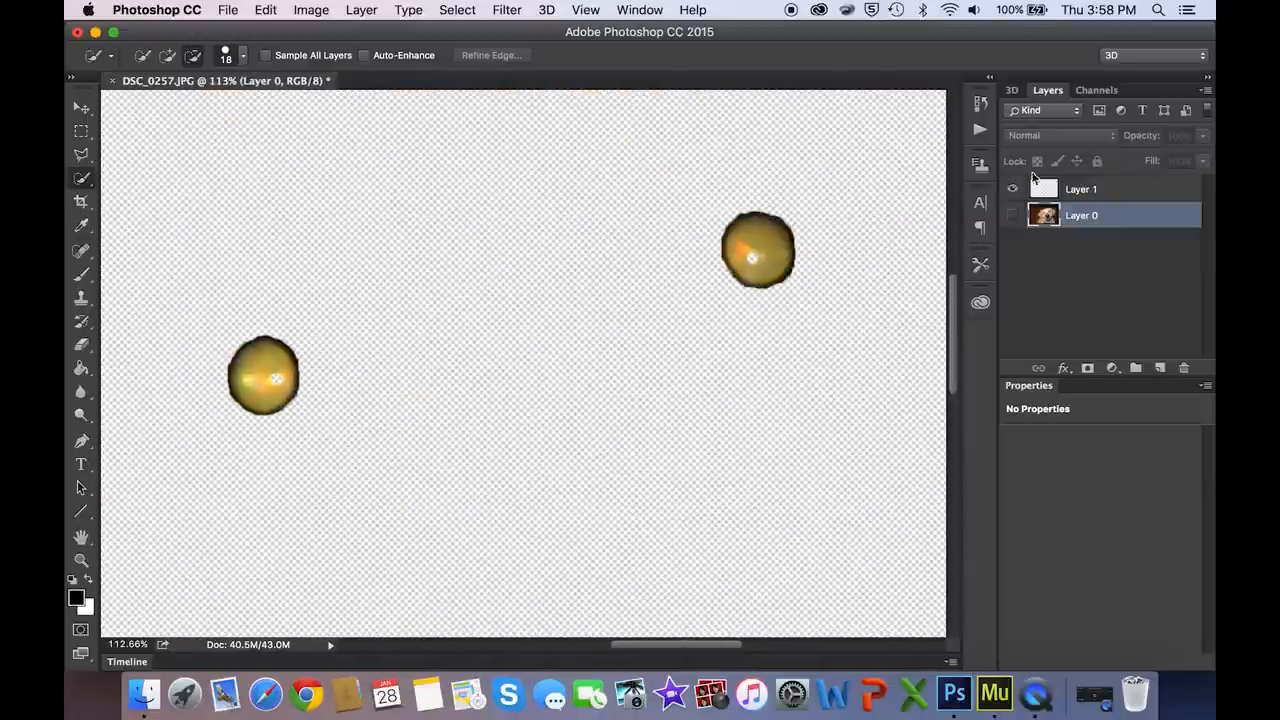
- Lock transparent pixels on Layer 1 and browse the Image > Adjustments menu
{"action": "left_click", "coordinate": [1081, 189]}
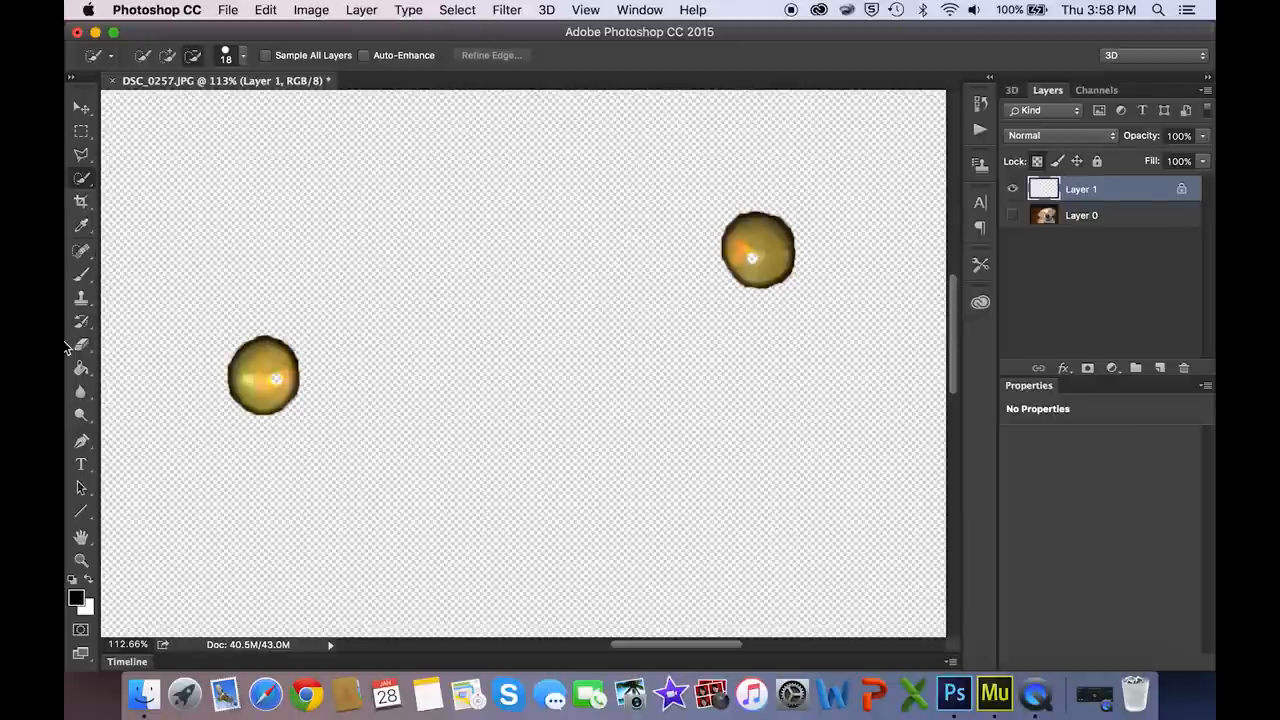
{"action": "left_click", "coordinate": [361, 10]}
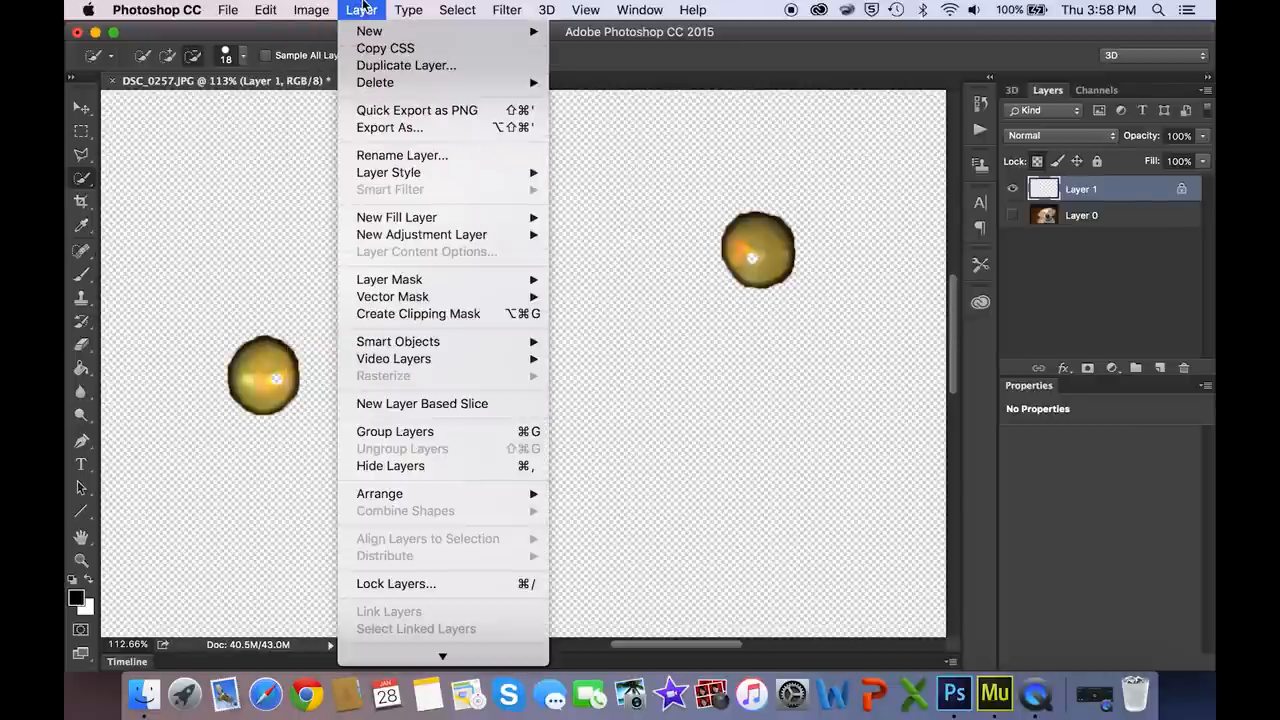
{"action": "left_click", "coordinate": [311, 10]}
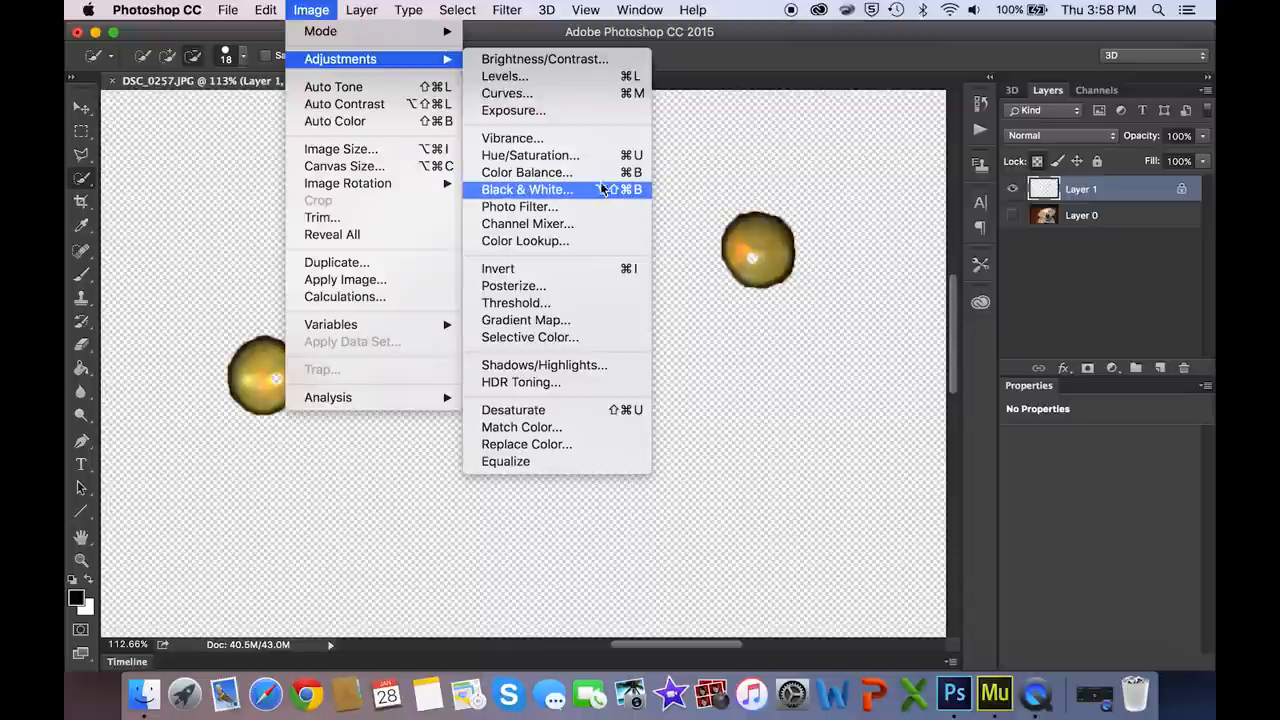
- Apply Hue/Saturation with Saturation at -100 to the copied eyes
{"action": "left_click", "coordinate": [530, 155]}
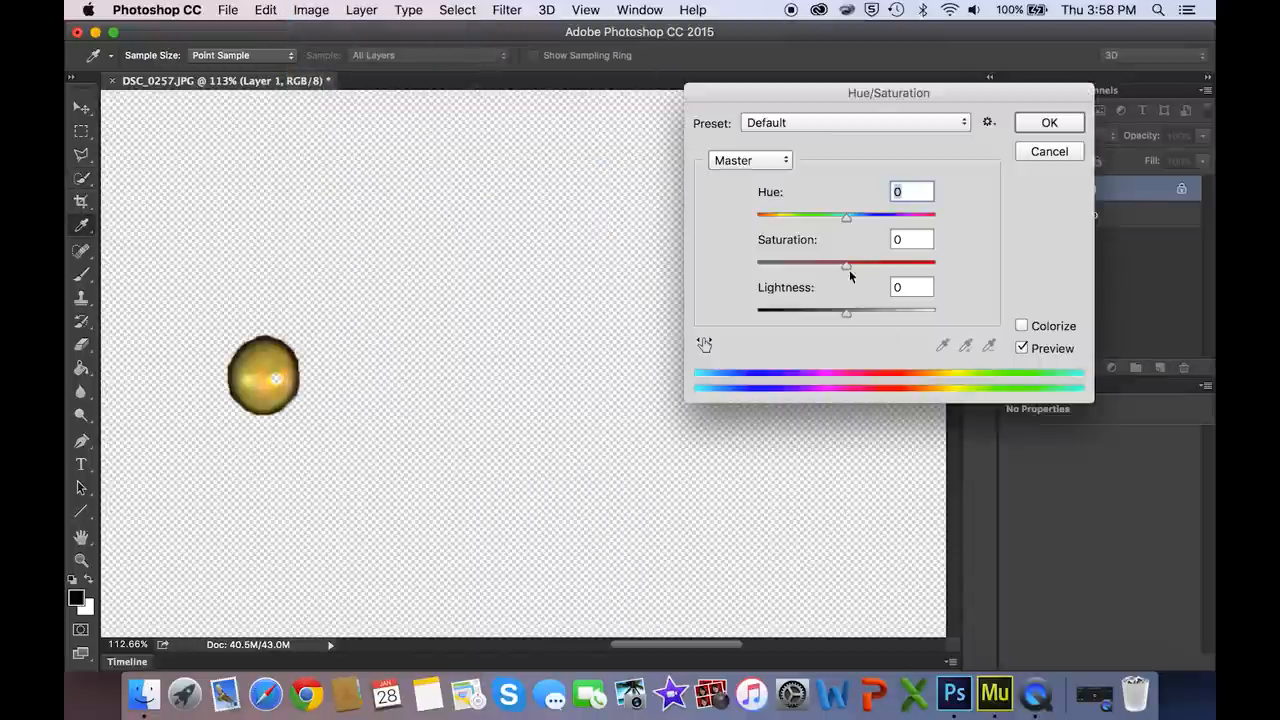
{"action": "left_click_drag", "start_coordinate": [846, 263], "coordinate": [757, 263]}
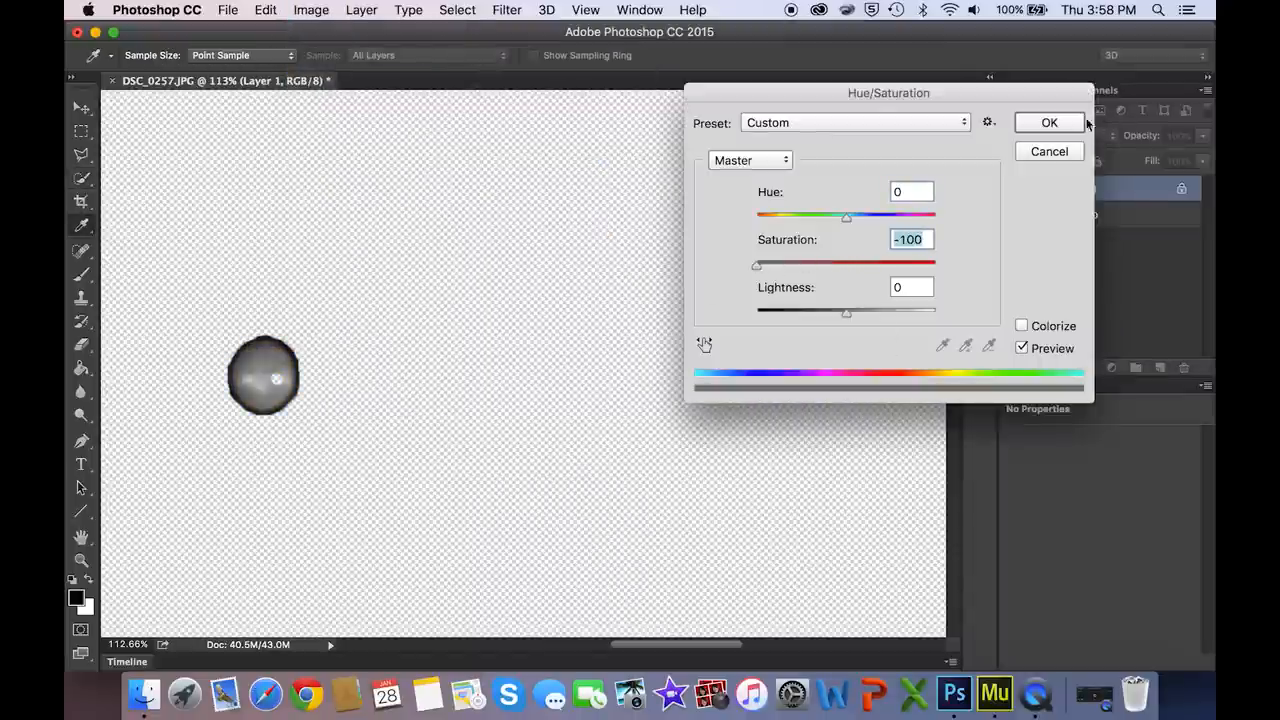
{"action": "left_click", "coordinate": [1049, 122]}
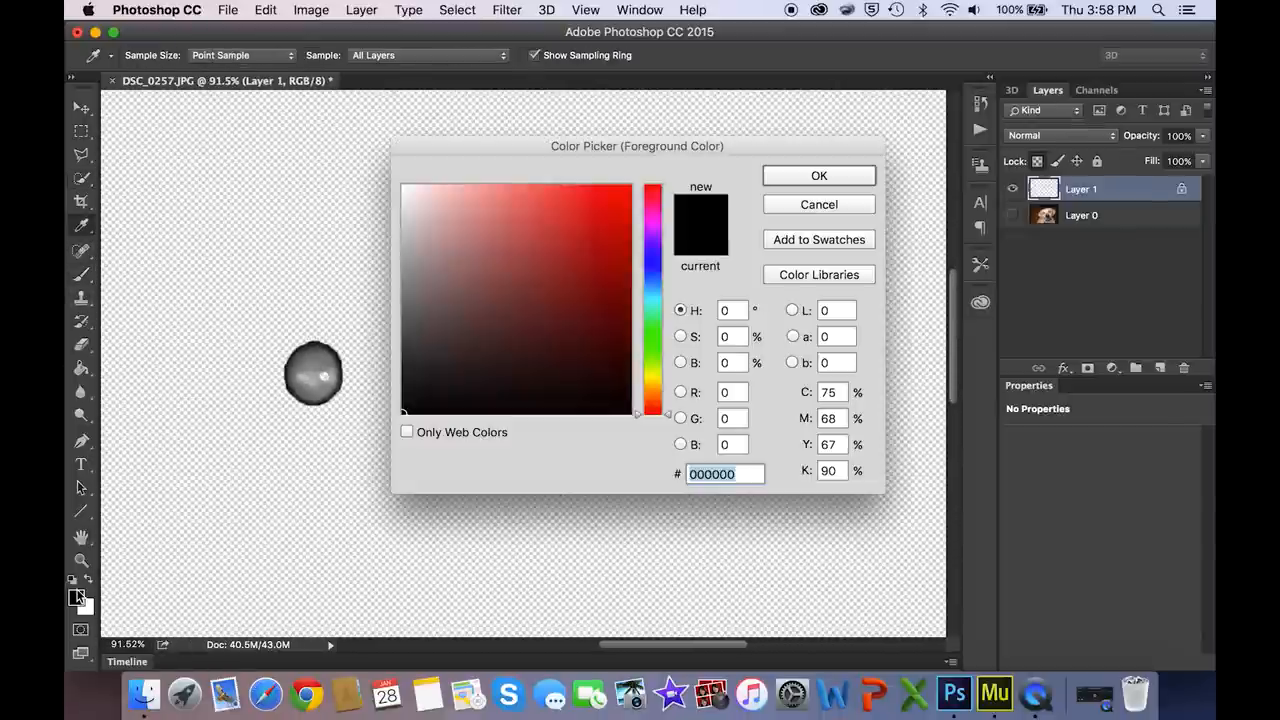
- Keep black foreground and brush both eyes dark in Darken mode at 75% opacity
{"action": "left_click", "coordinate": [818, 175]}
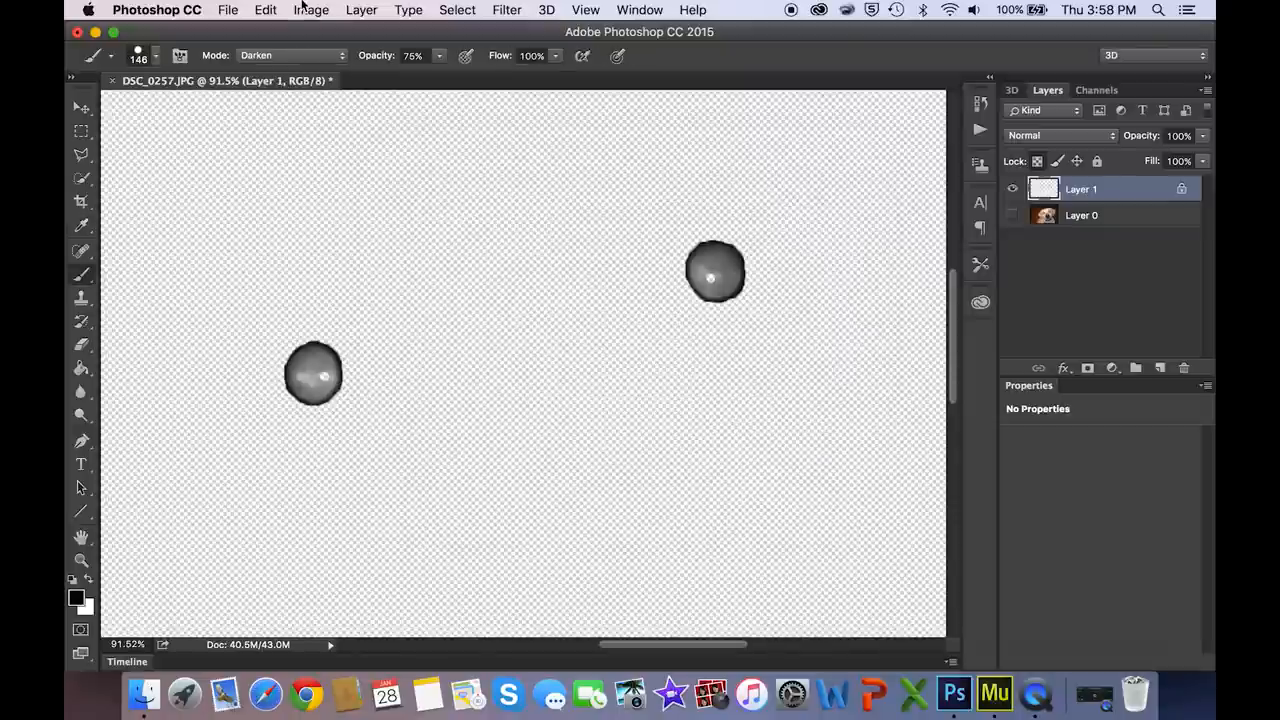
{"action": "left_click", "coordinate": [290, 55]}
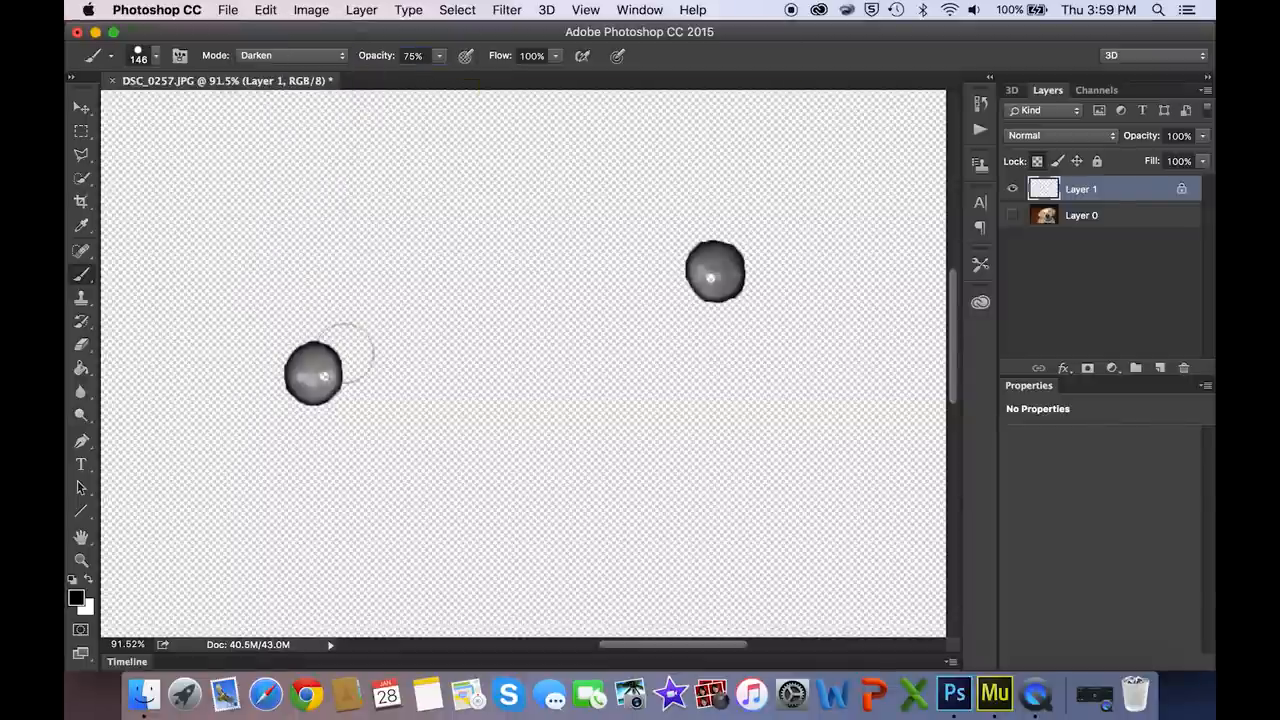
{"action": "left_click", "coordinate": [314, 374]}
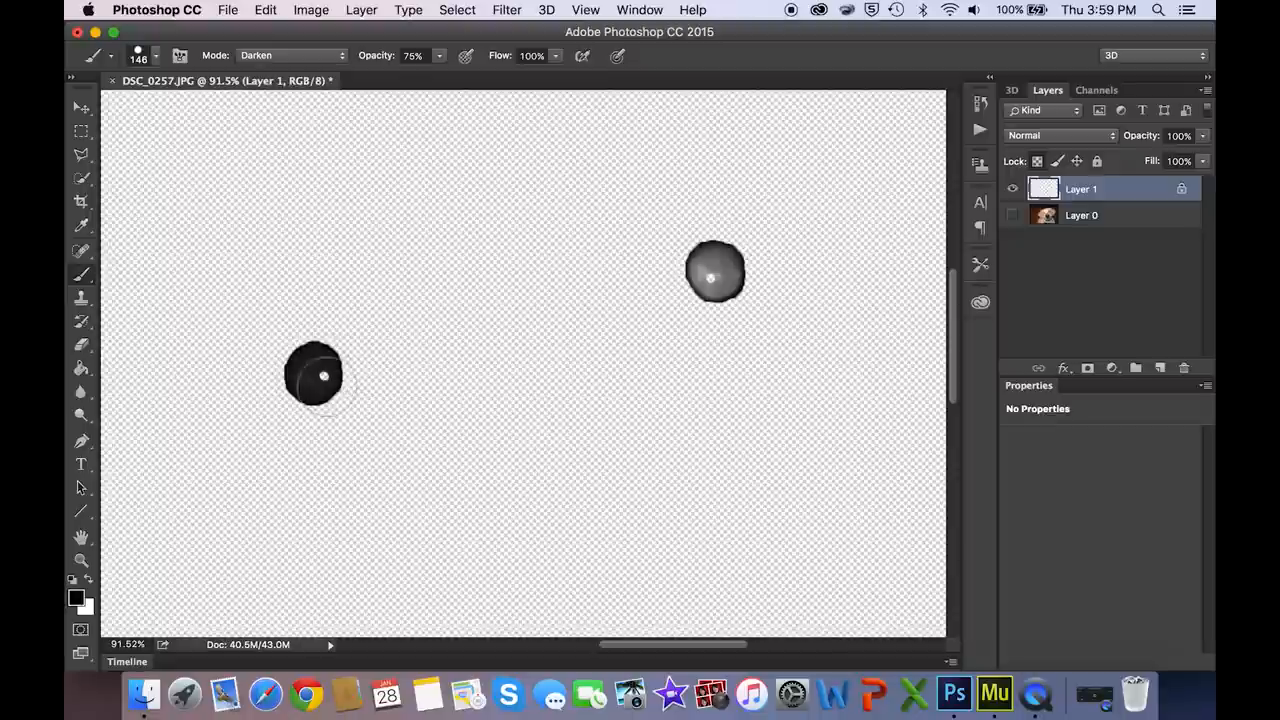
{"action": "left_click", "coordinate": [715, 272]}
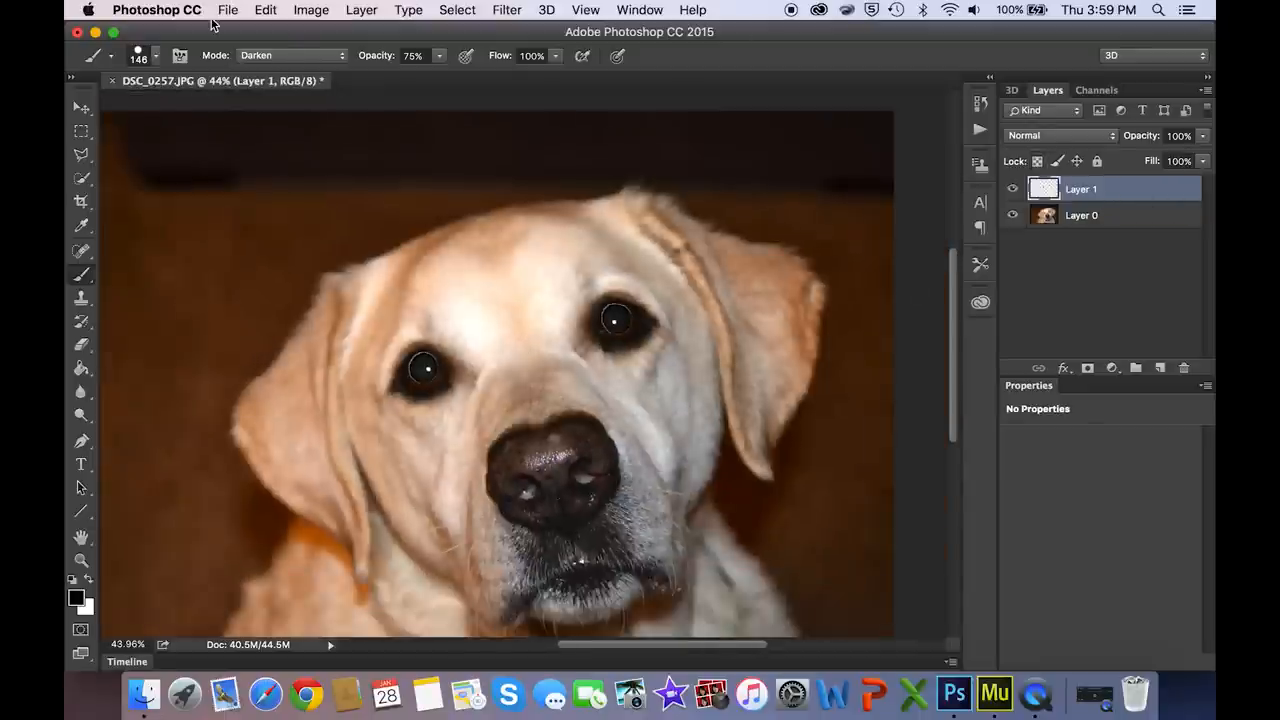
- Browse the File, Image and Layer menus, then choose Flatten Image
{"action": "left_click", "coordinate": [228, 10]}
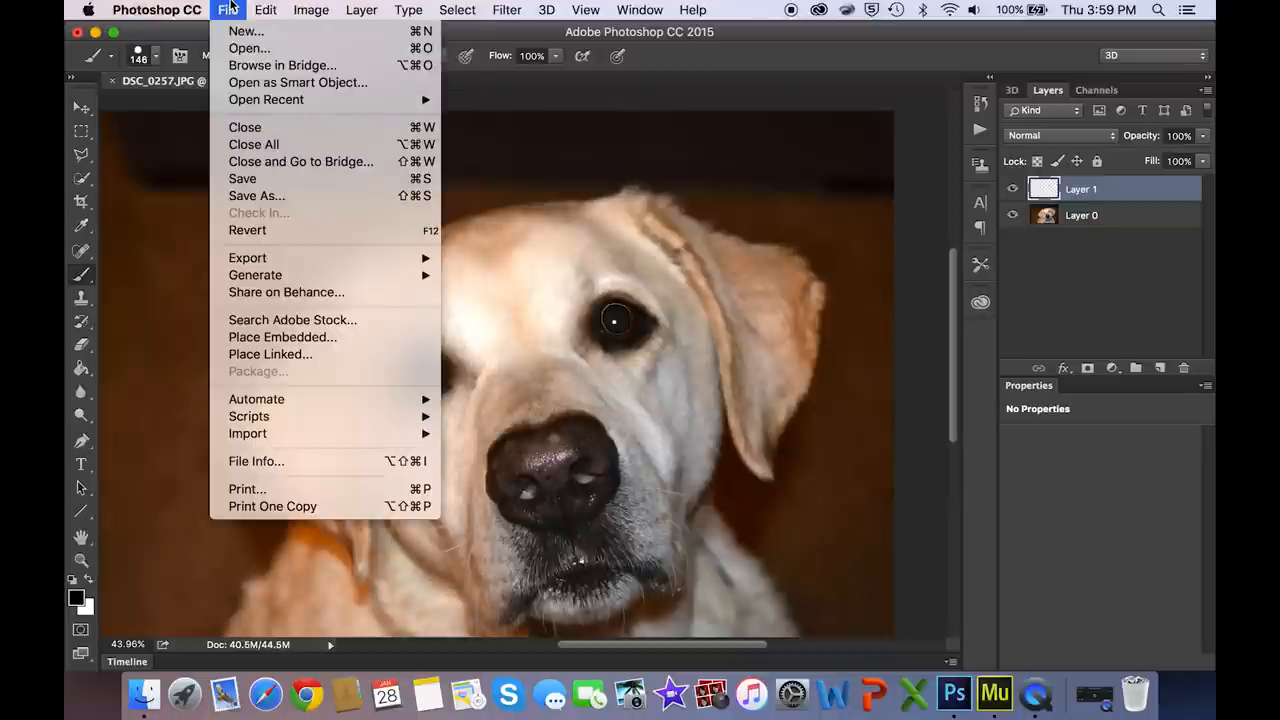
{"action": "left_click", "coordinate": [311, 9]}
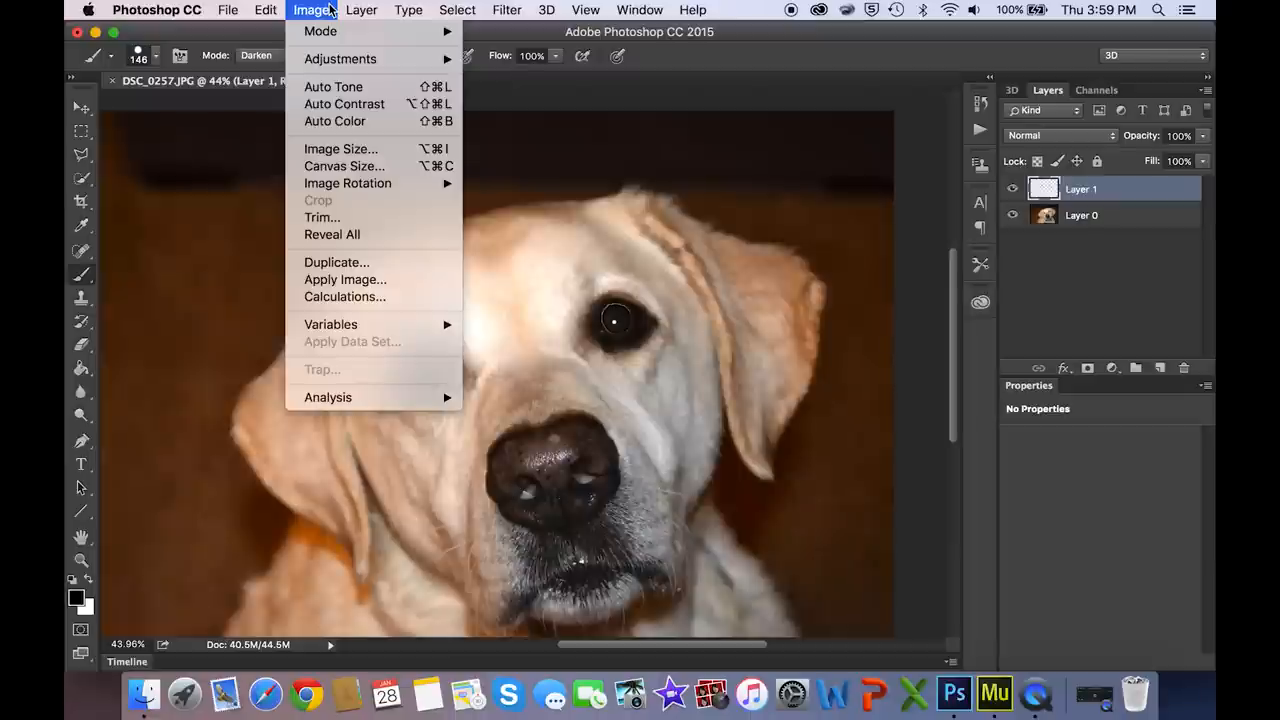
{"action": "left_click", "coordinate": [361, 10]}
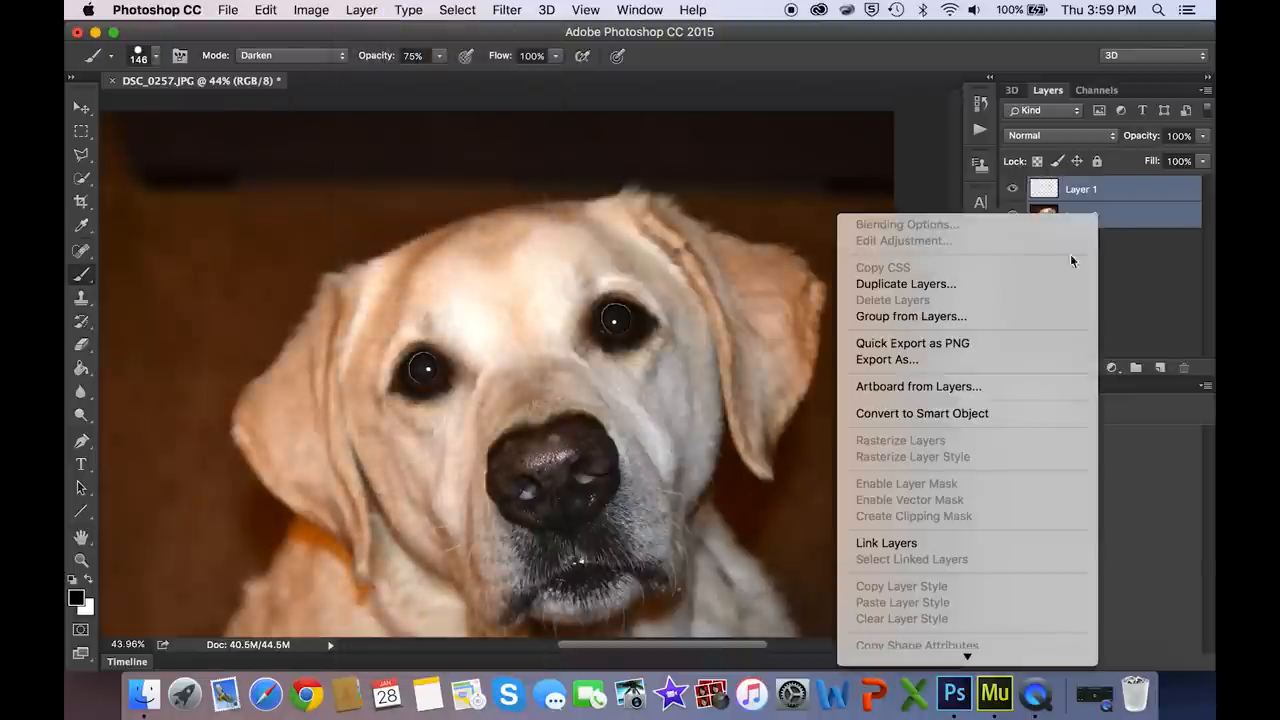
{"action": "mouse_move", "coordinate": [935, 467]}
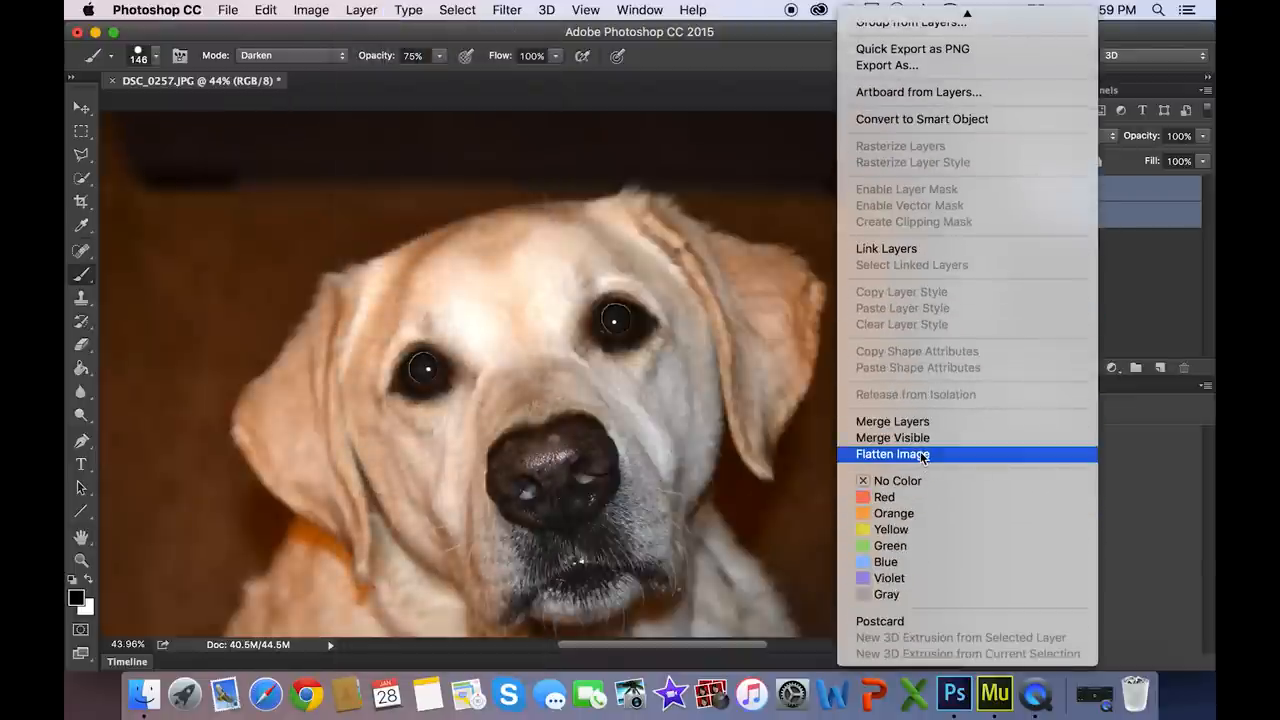
{"action": "left_click", "coordinate": [892, 454]}
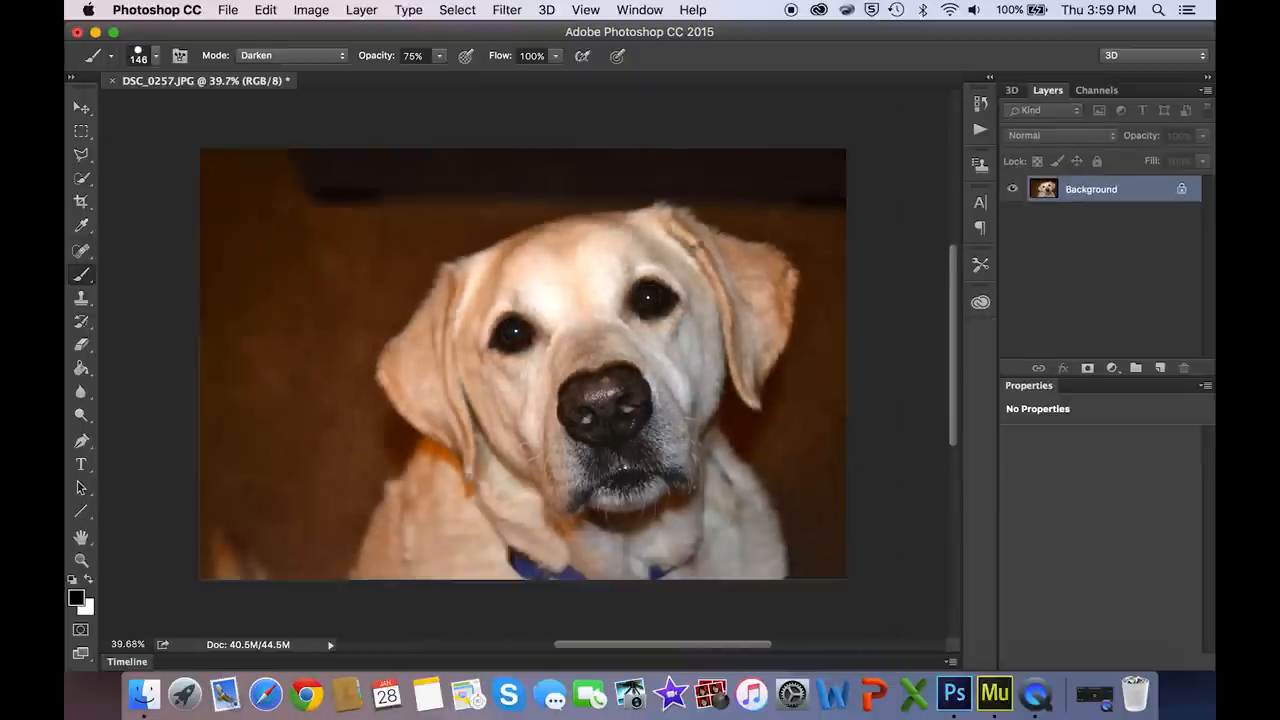